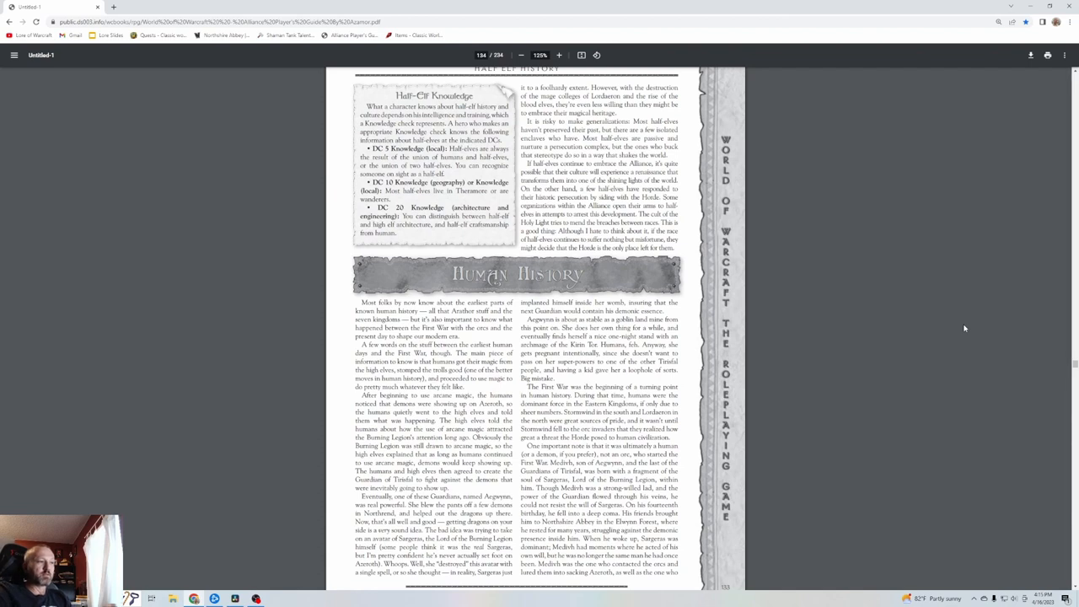
scroll(down, 3)
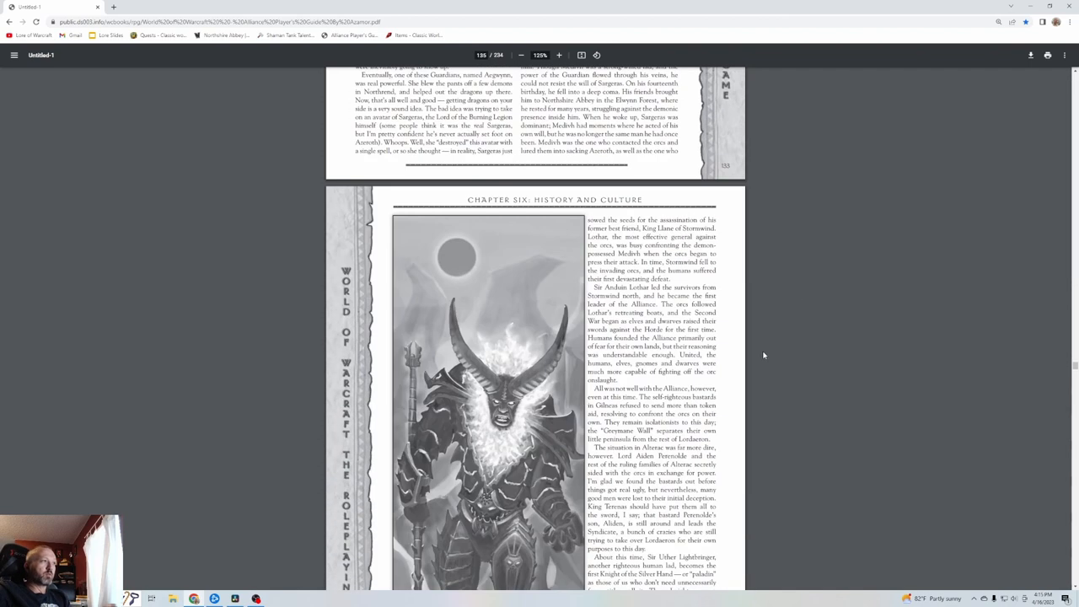
scroll(down, 3)
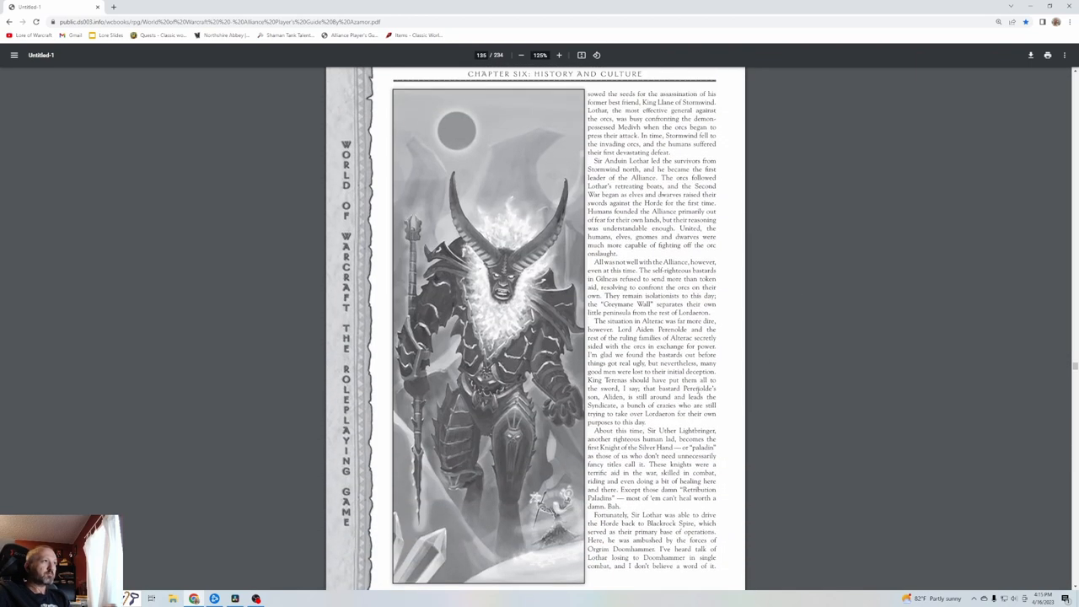
mouse_move(968, 446)
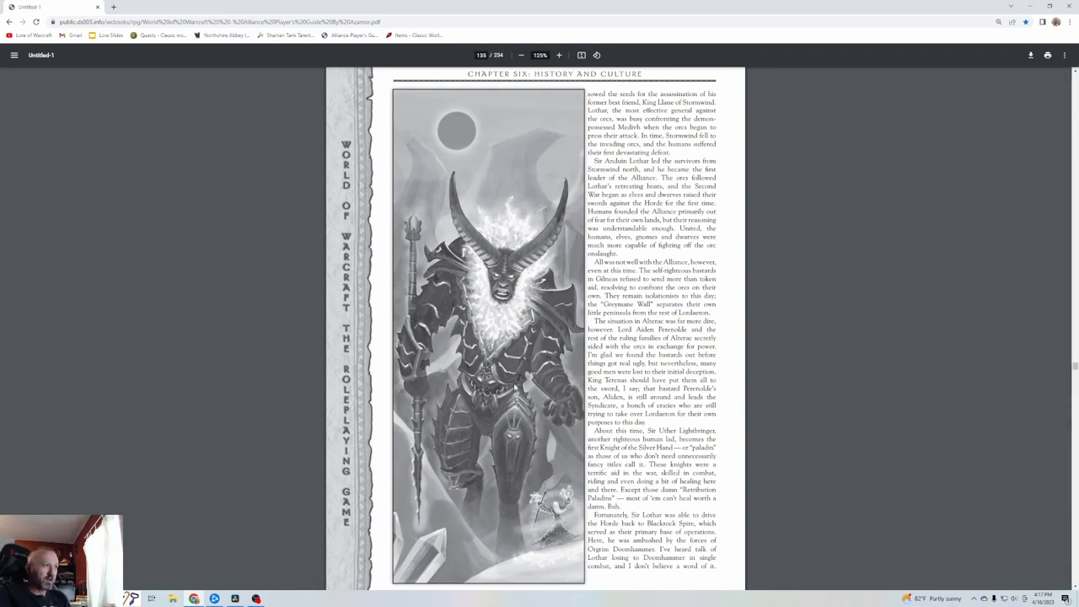
mouse_move(992, 526)
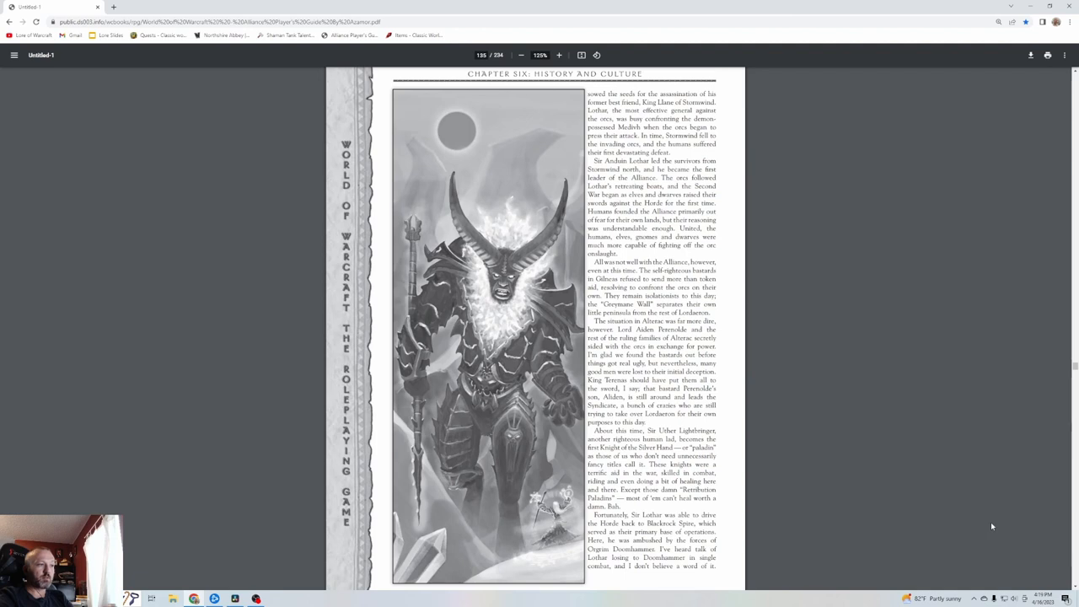
scroll(down, 3)
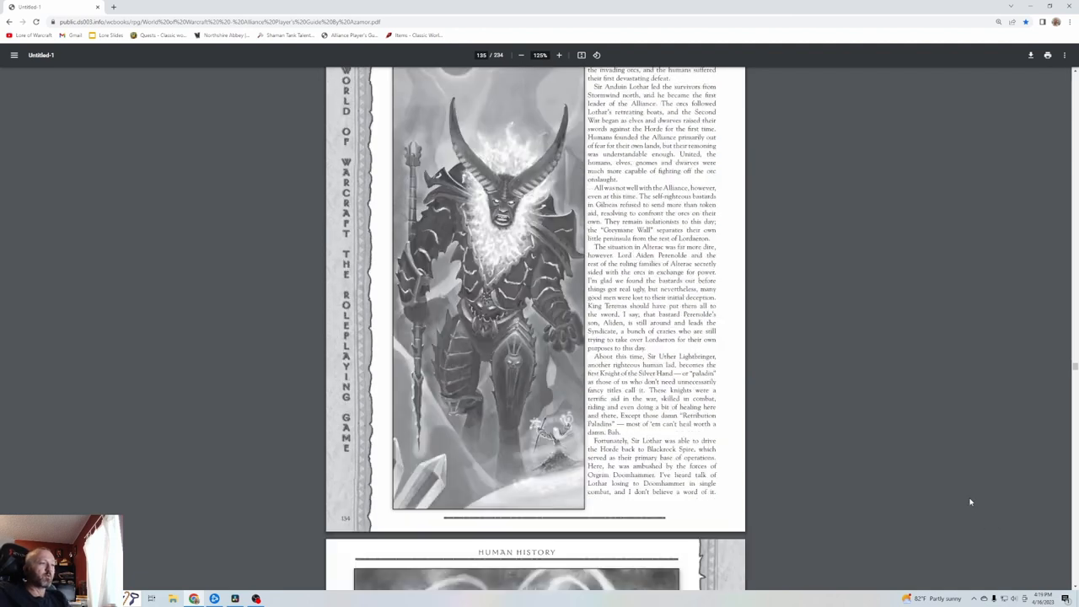
scroll(down, 3)
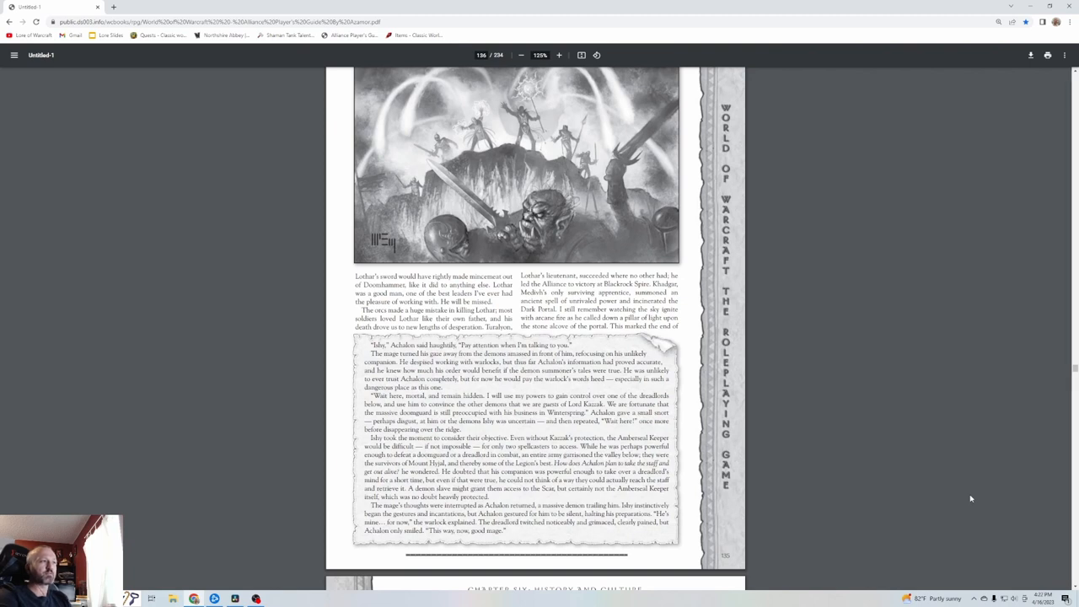
scroll(down, 3)
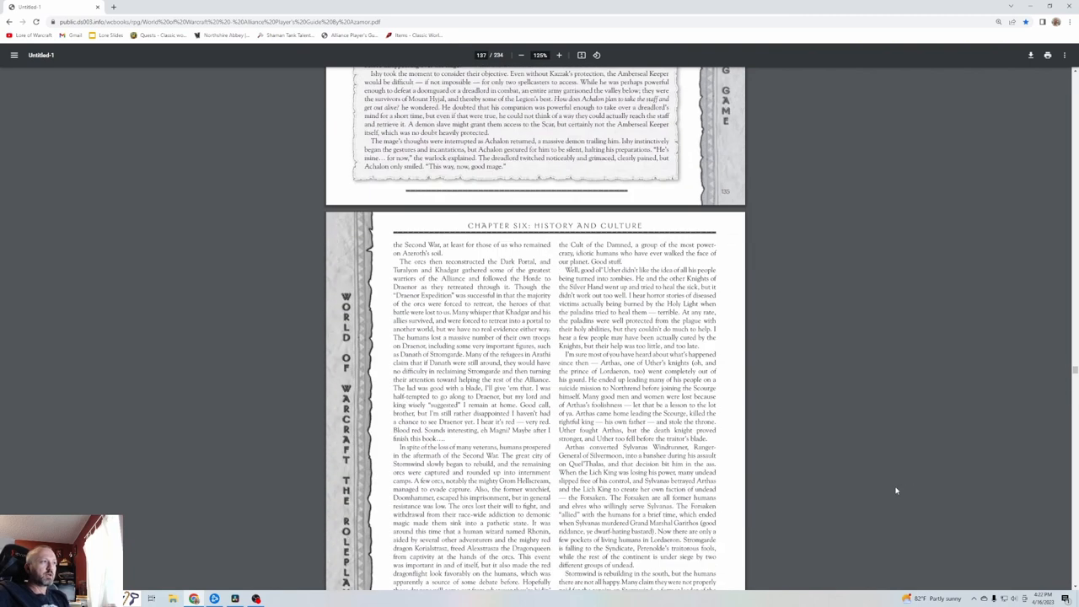
scroll(down, 3)
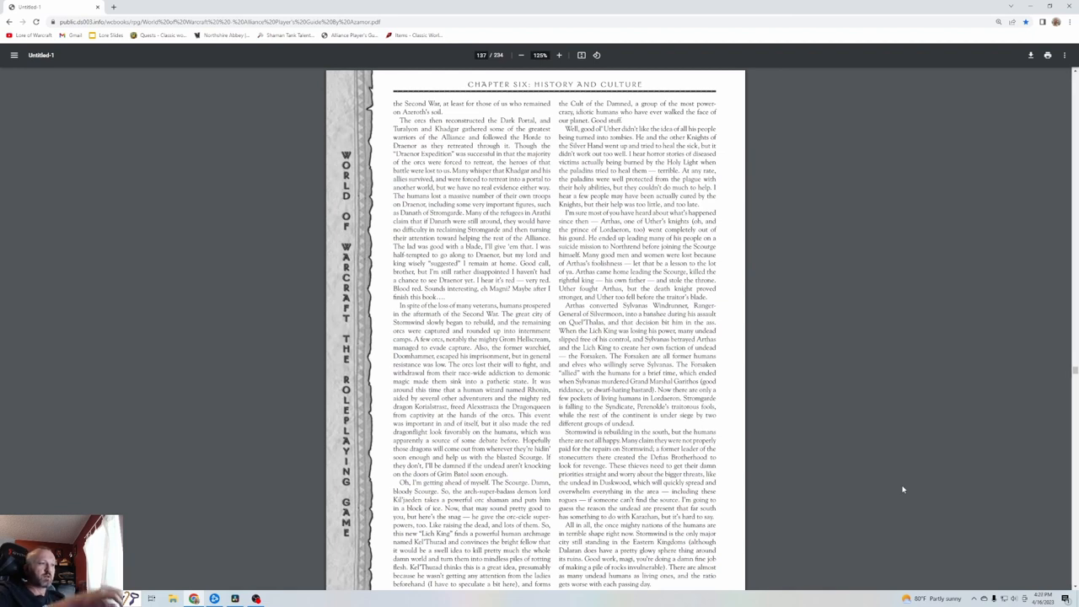
scroll(down, 3)
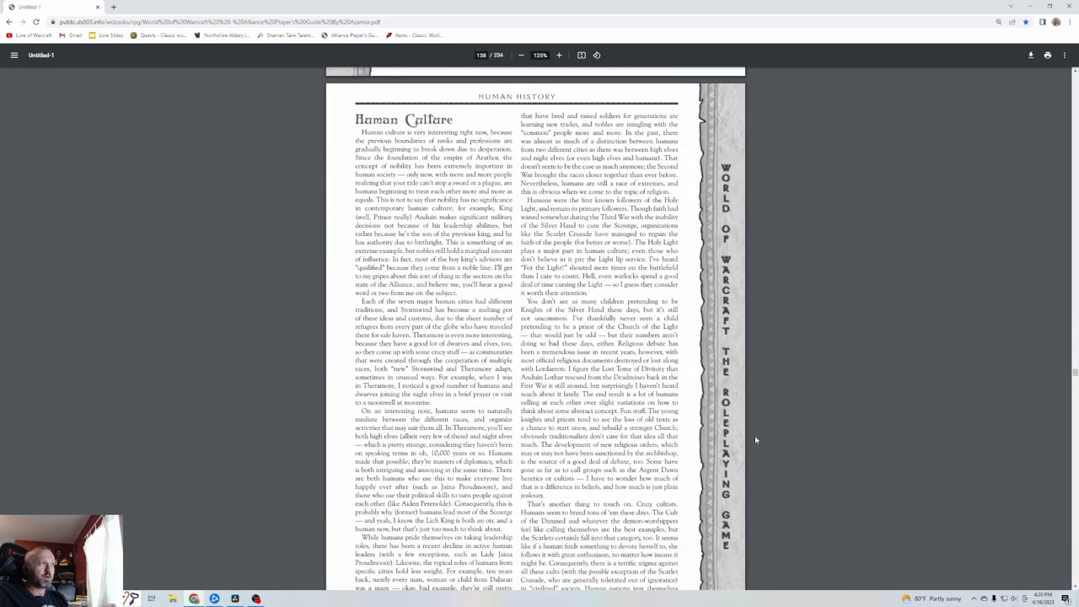
scroll(up, 3)
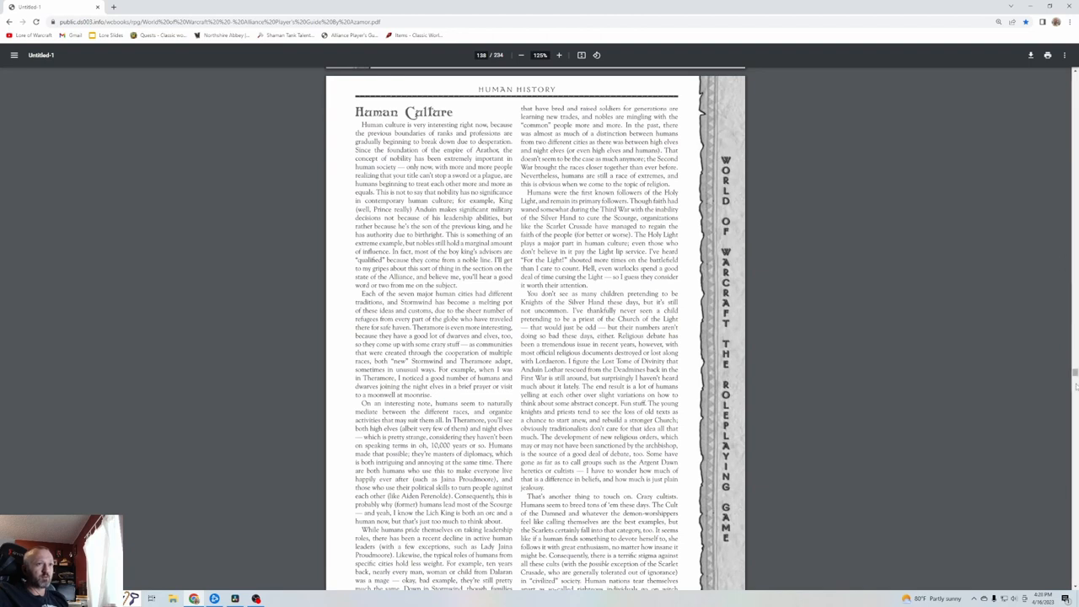
scroll(down, 3)
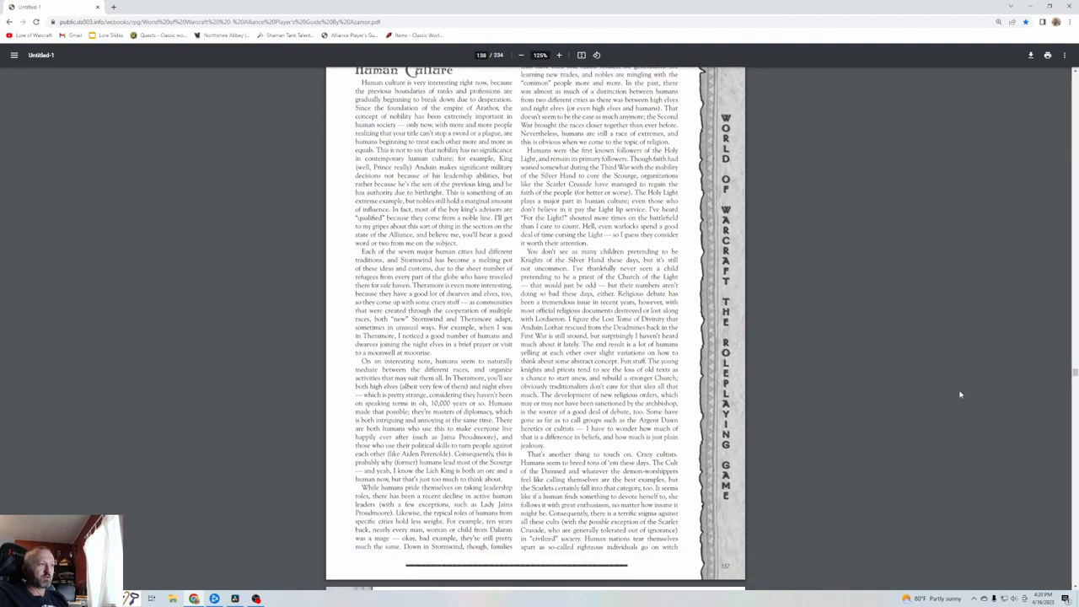
mouse_move(964, 391)
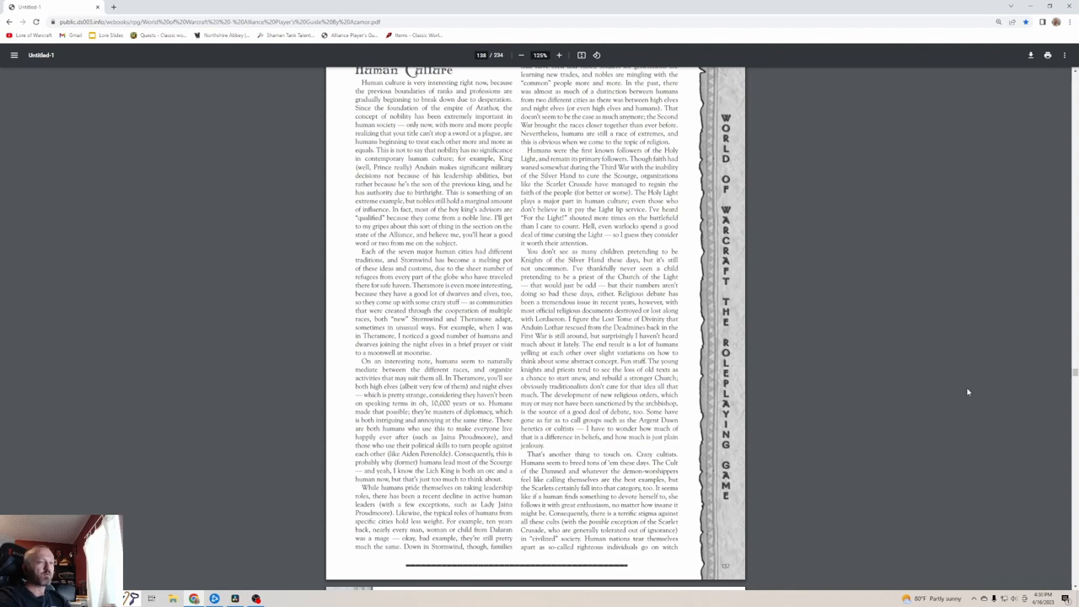
scroll(up, 3)
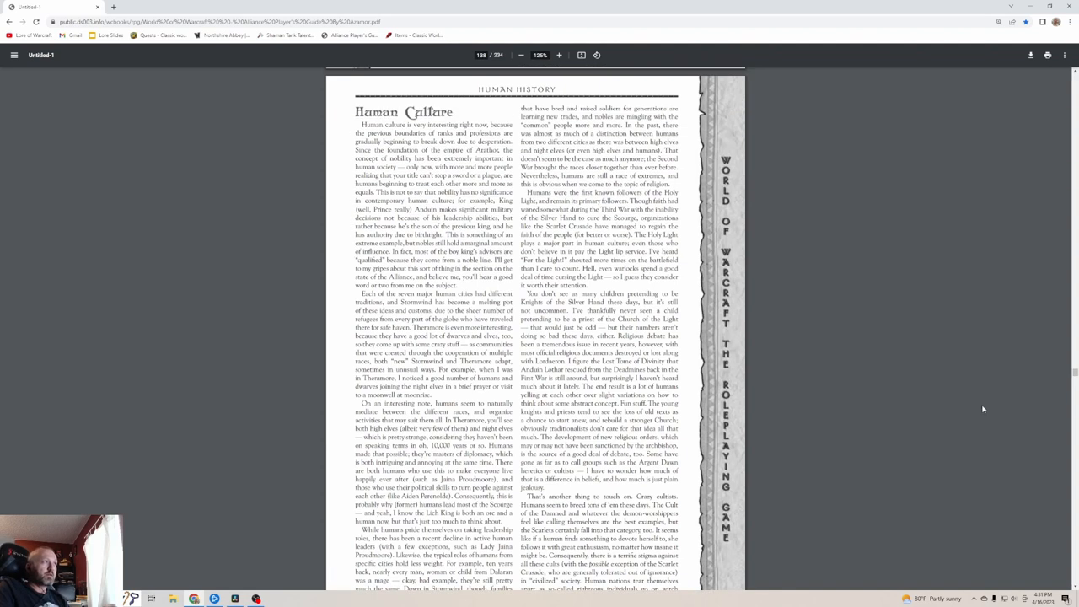
mouse_move(981, 415)
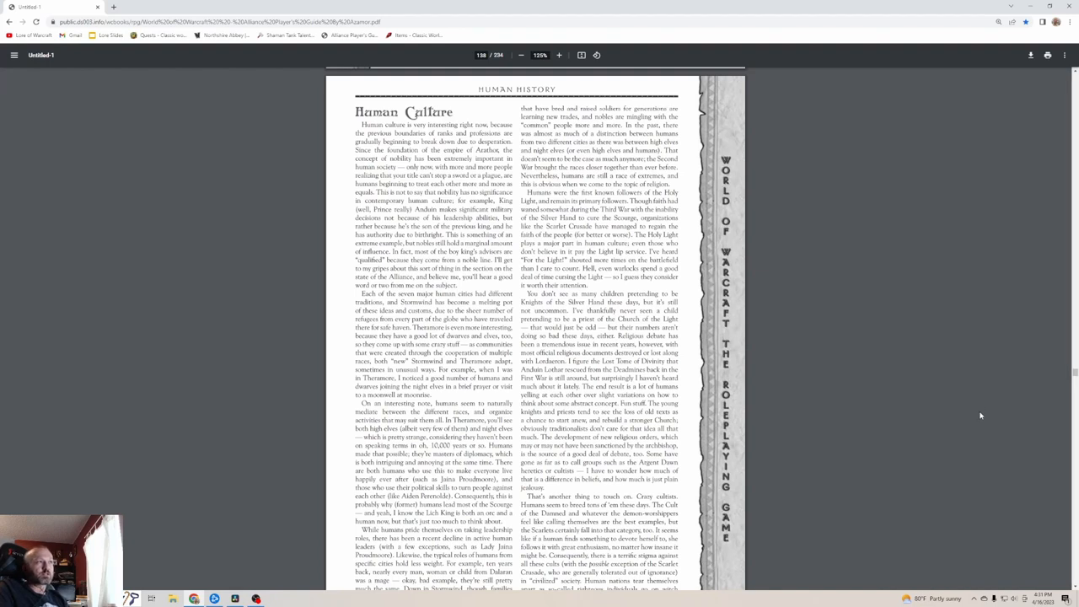
mouse_move(975, 430)
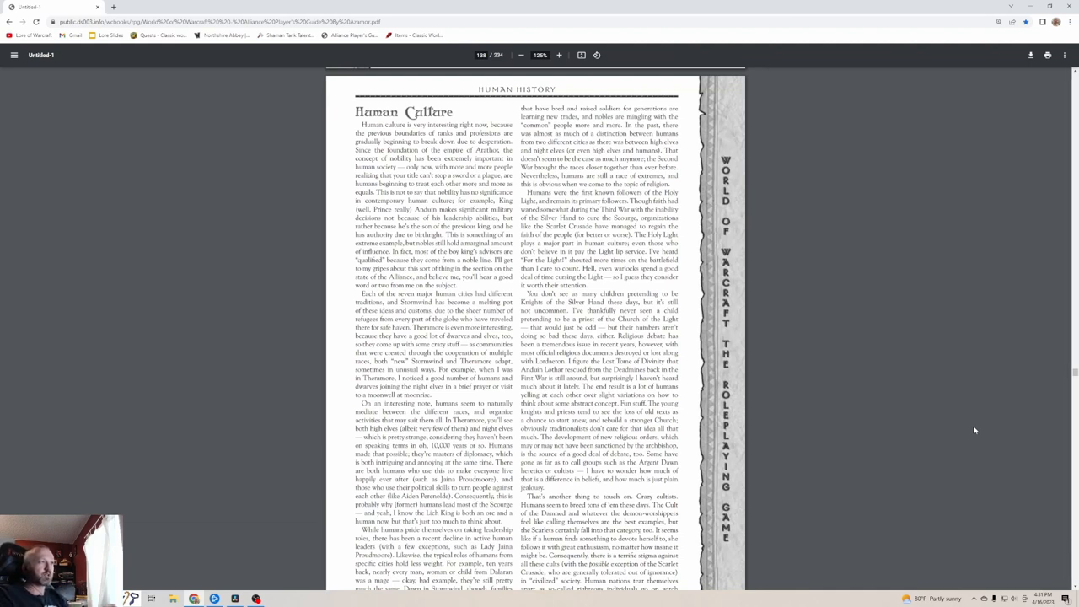
mouse_move(836, 422)
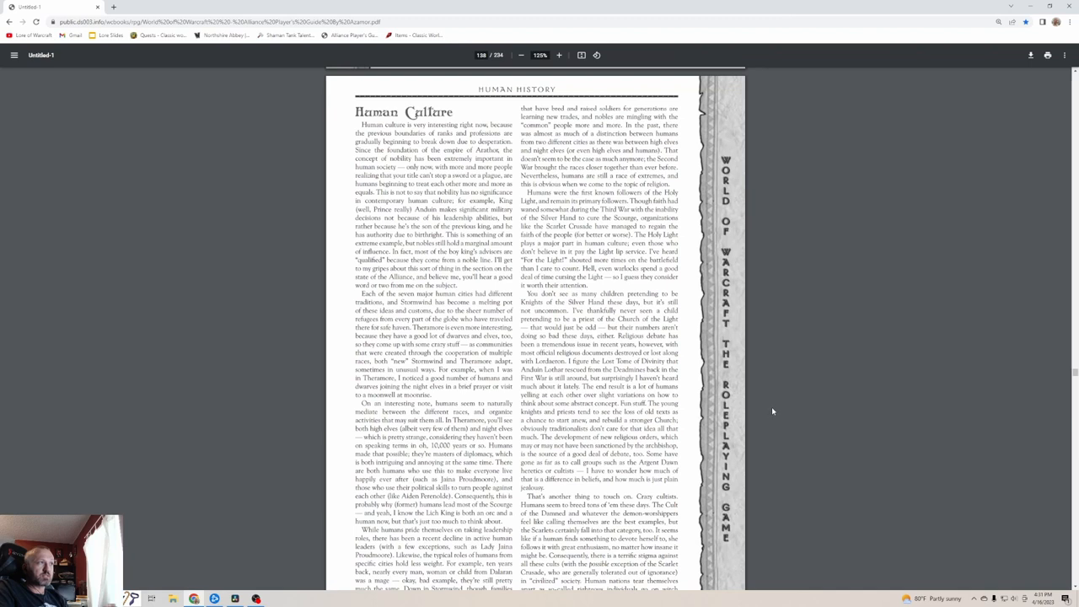
scroll(down, 3)
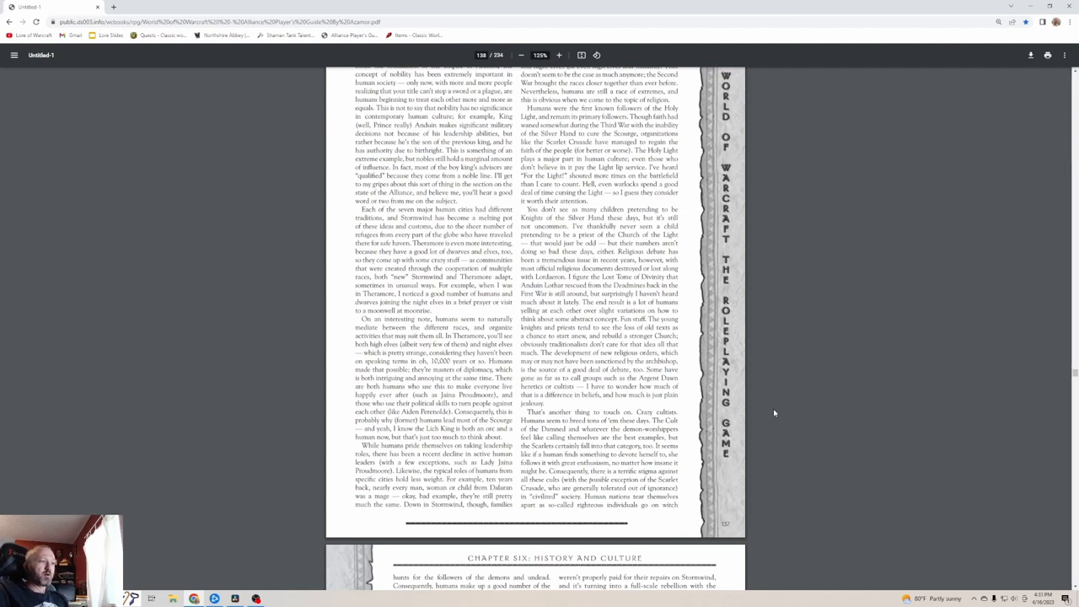
scroll(down, 3)
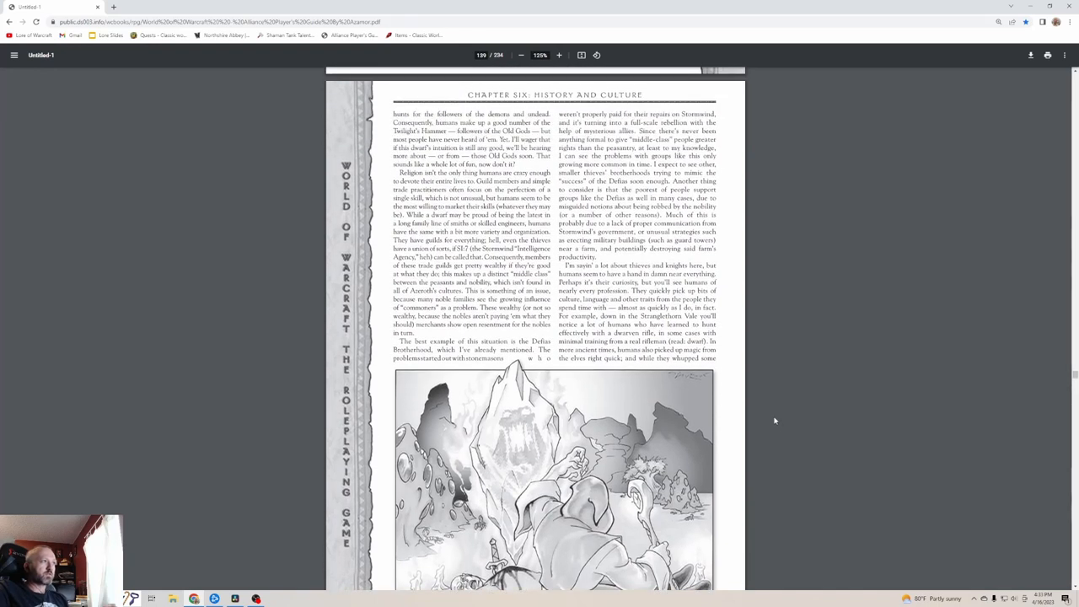
scroll(up, 3)
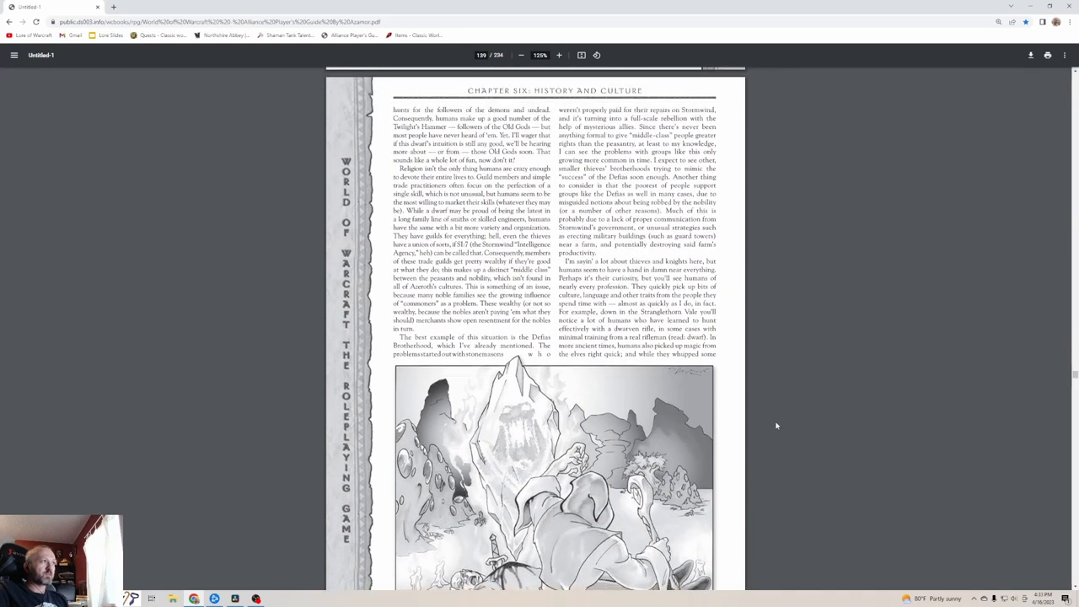
scroll(down, 3)
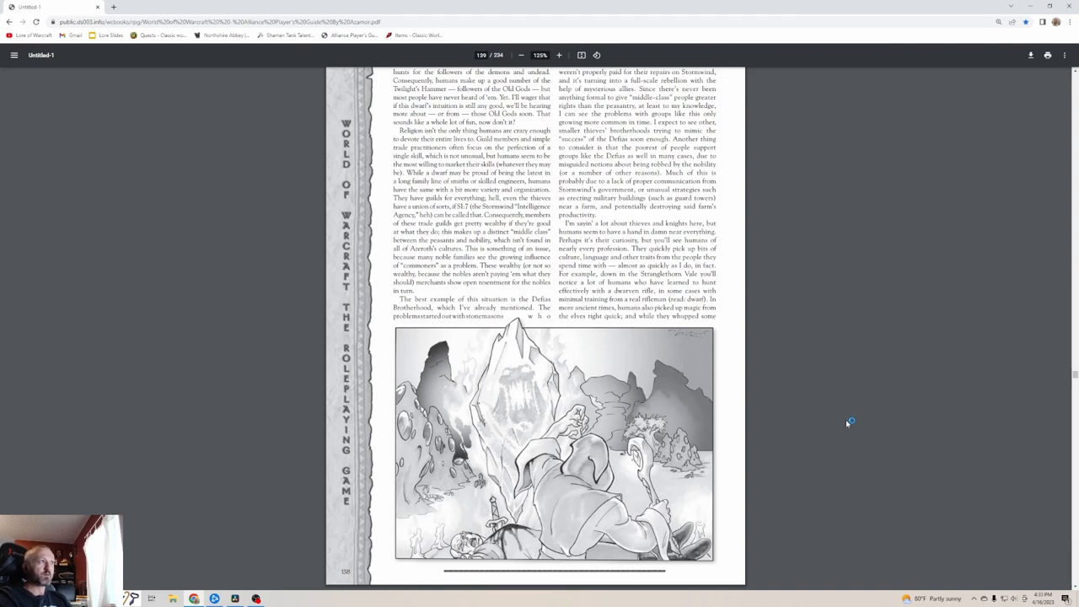
mouse_move(846, 425)
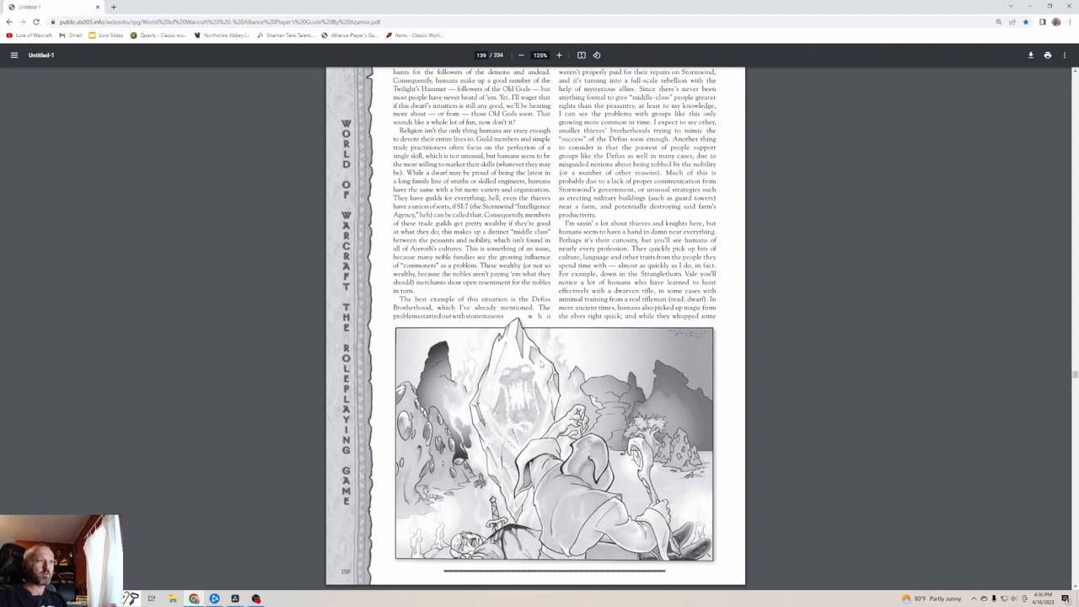
mouse_move(570, 348)
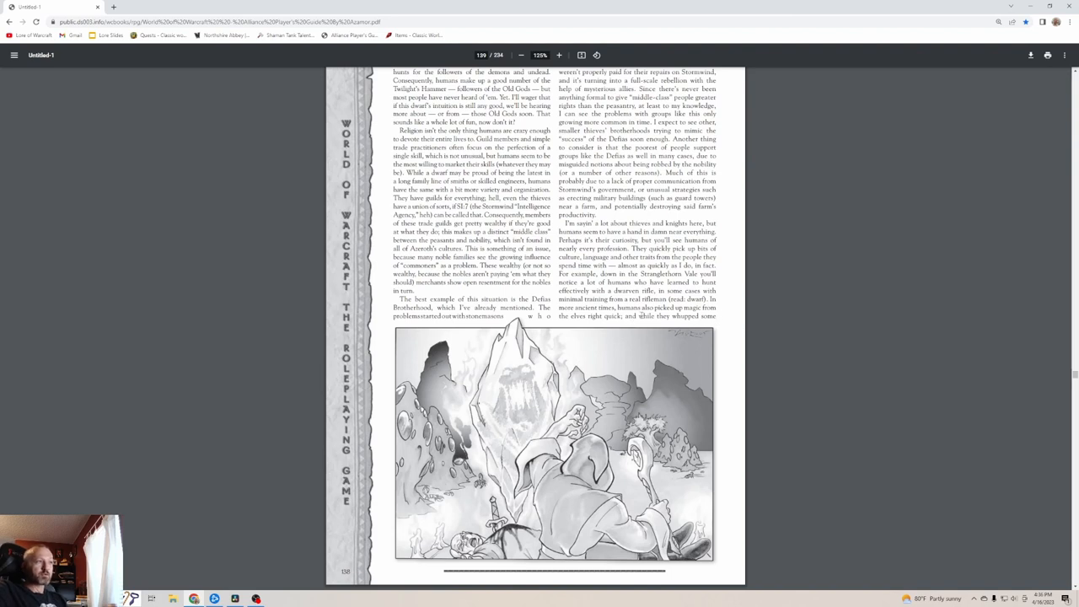
mouse_move(756, 371)
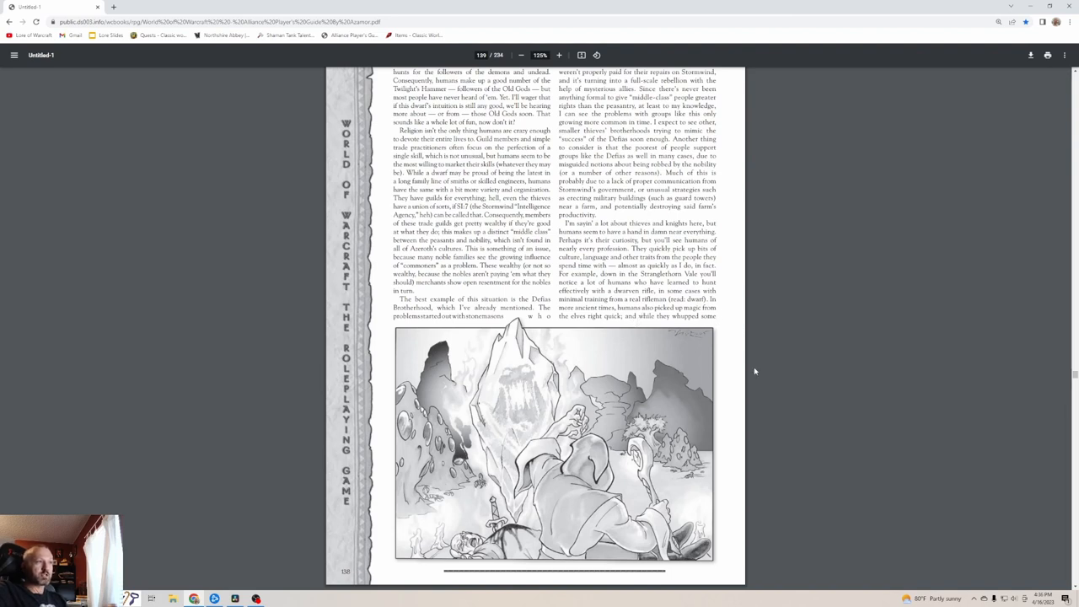
mouse_move(739, 391)
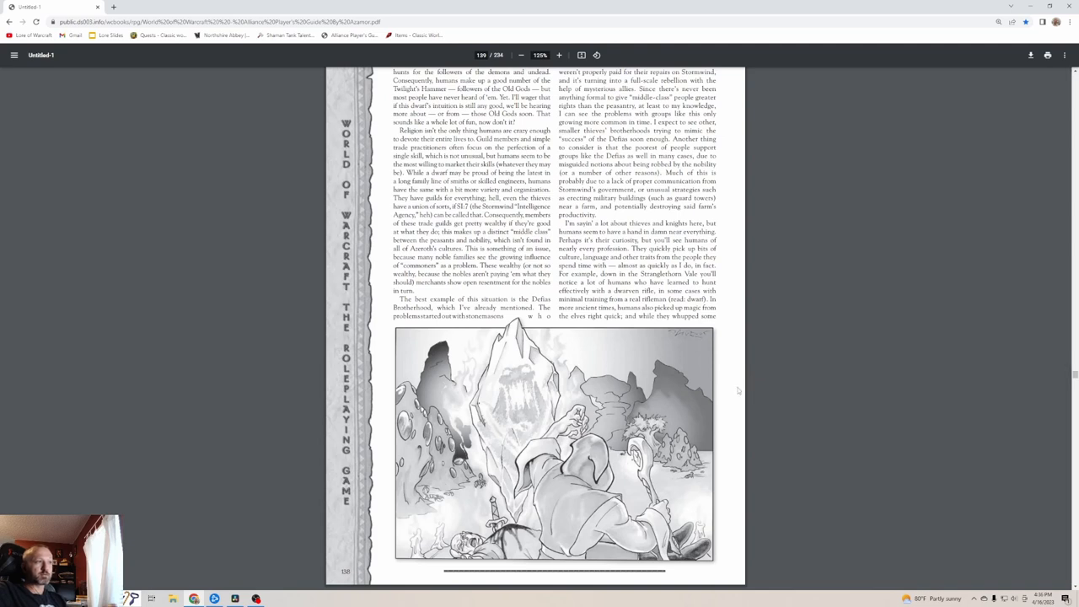
scroll(down, 3)
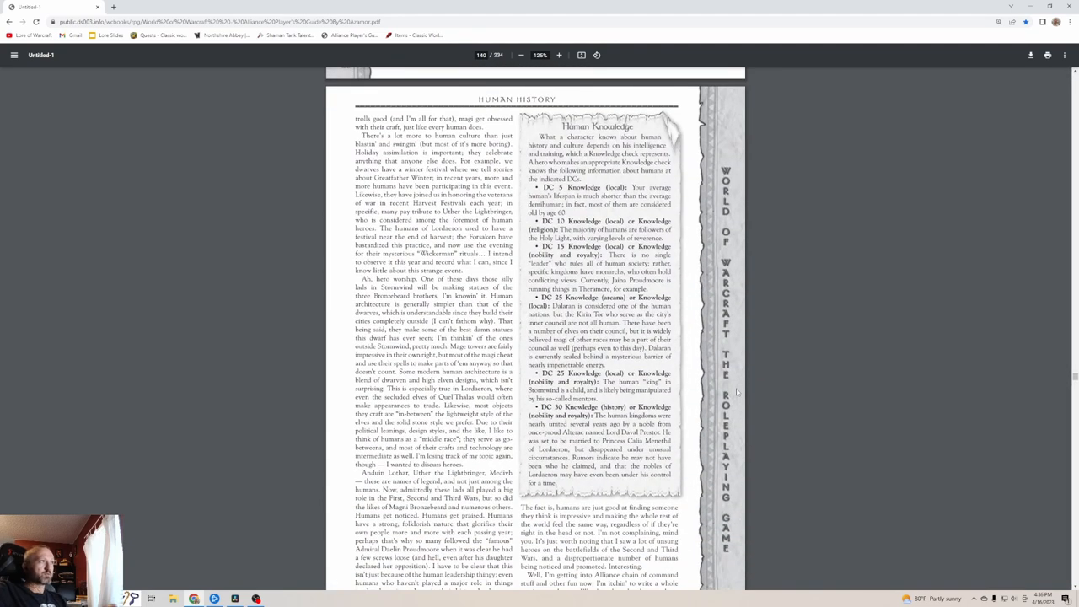
scroll(down, 3)
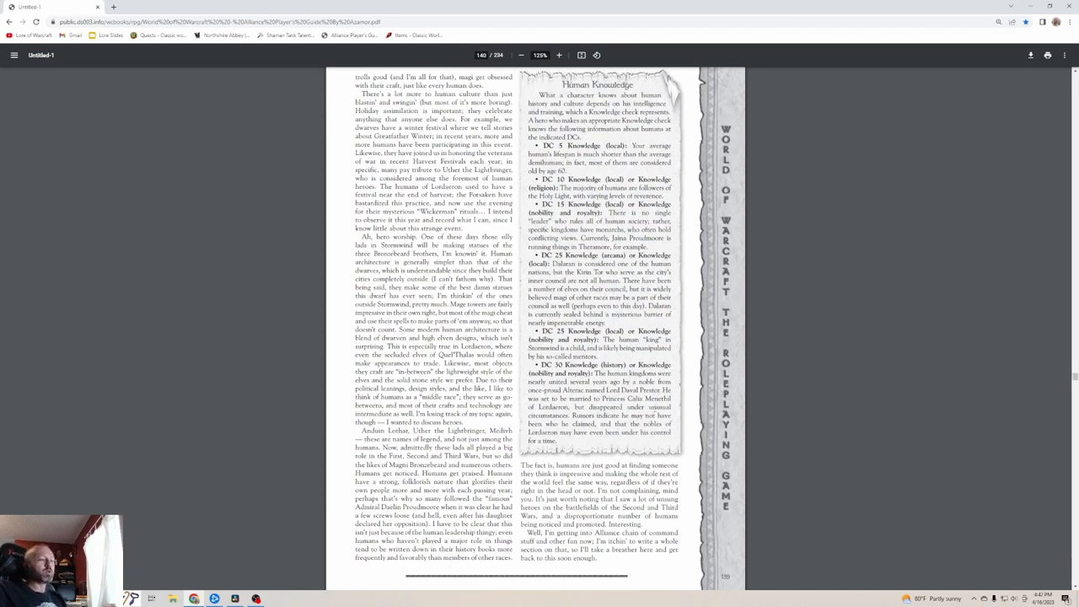
mouse_move(766, 349)
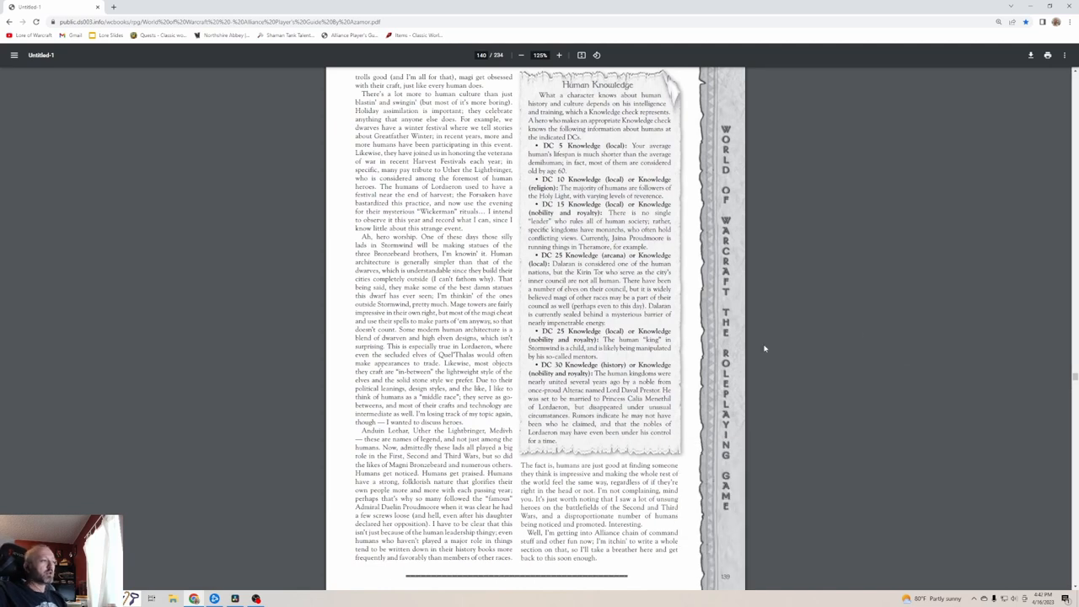
mouse_move(271, 566)
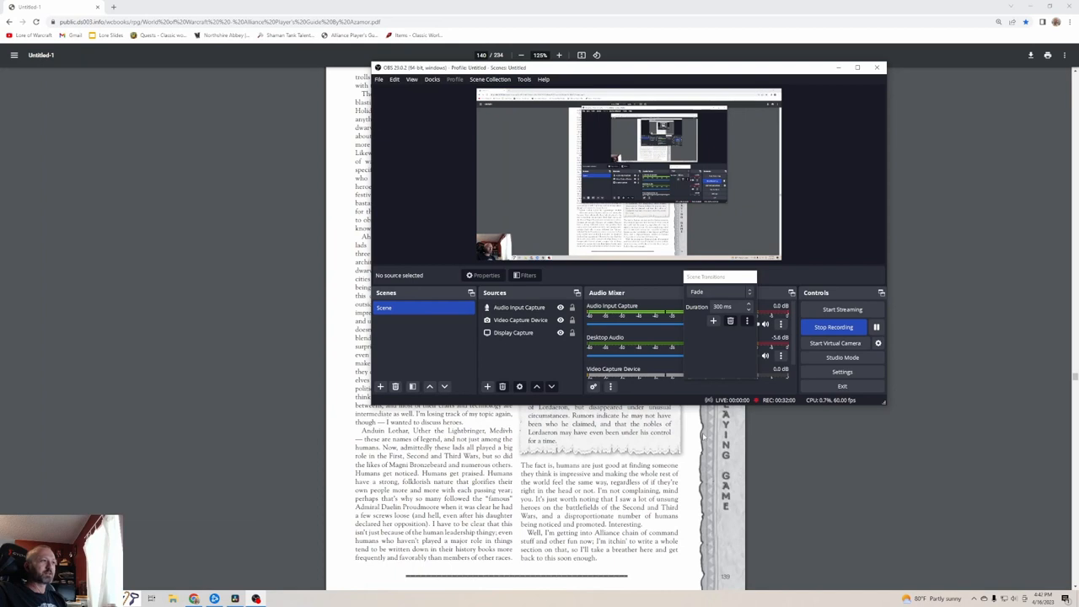
mouse_move(833, 327)
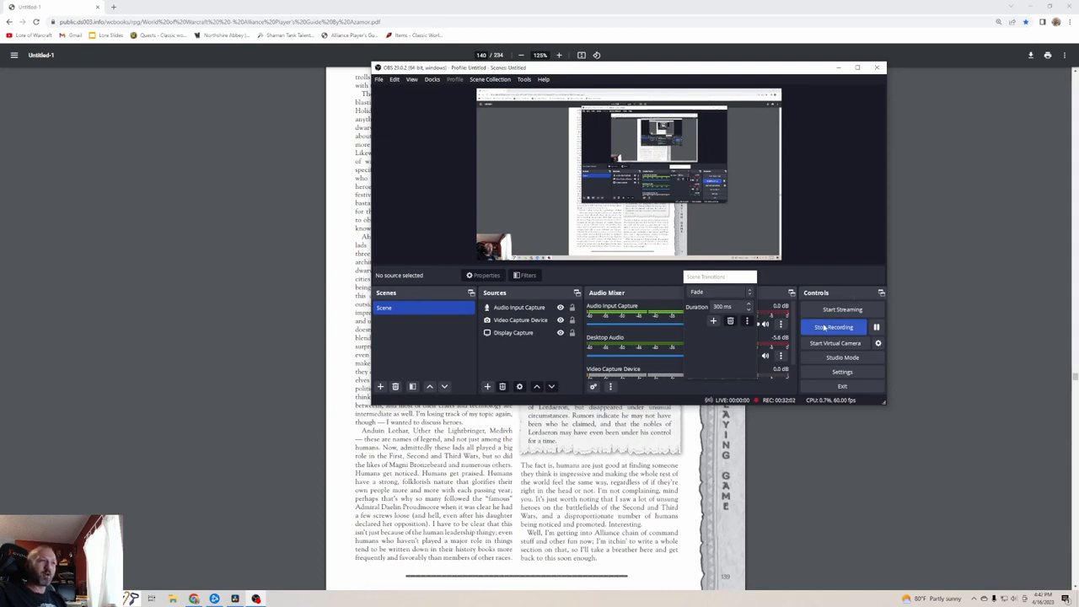